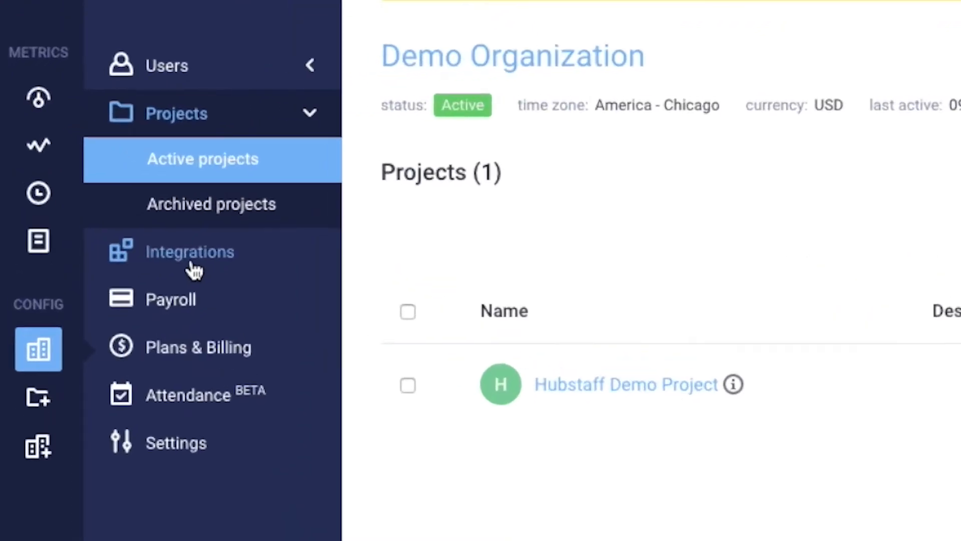
Start a new JIRA integration from Integrations so the 'How to setup JIRA' instructions appear.
{"action": "left_click", "coordinate": [190, 253]}
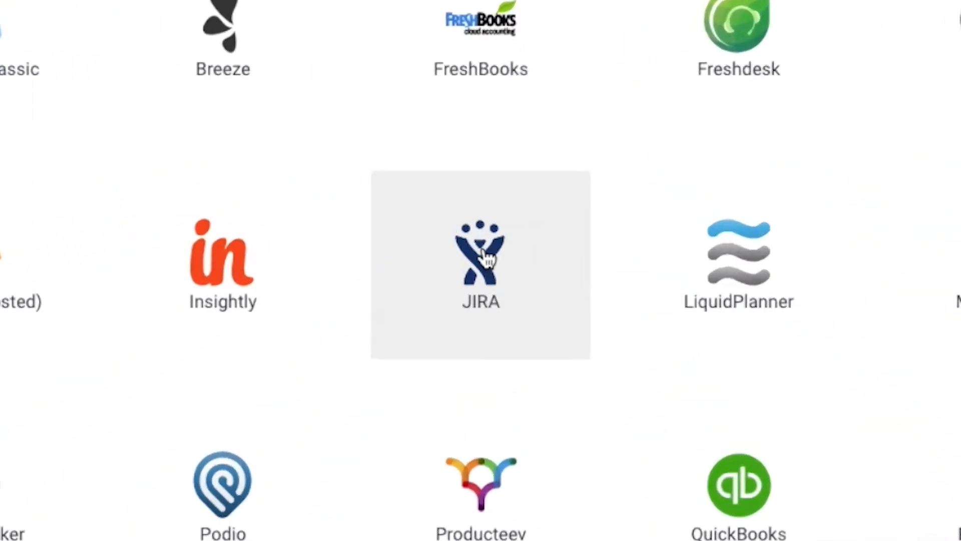
{"action": "left_click", "coordinate": [481, 264]}
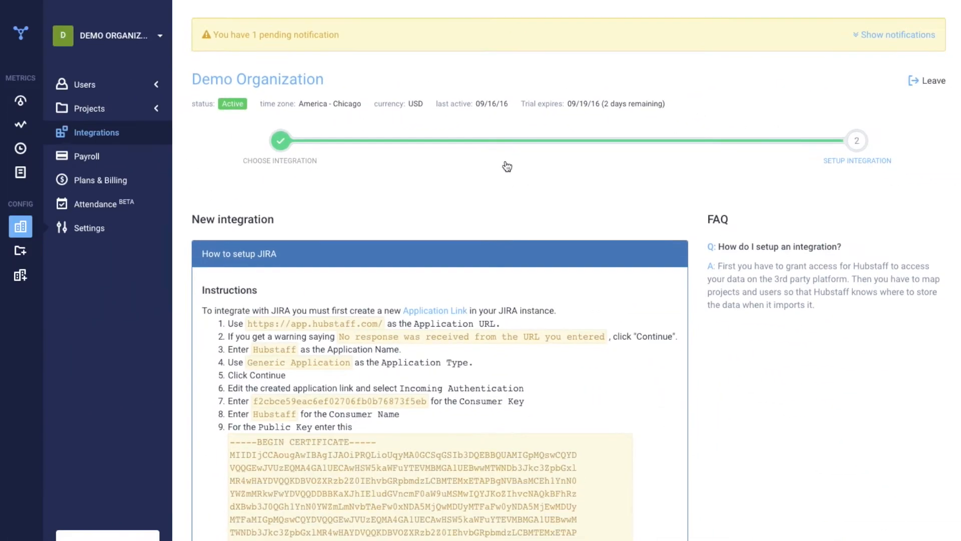
{"action": "scroll", "scroll_direction": "down", "scroll_amount": 3}
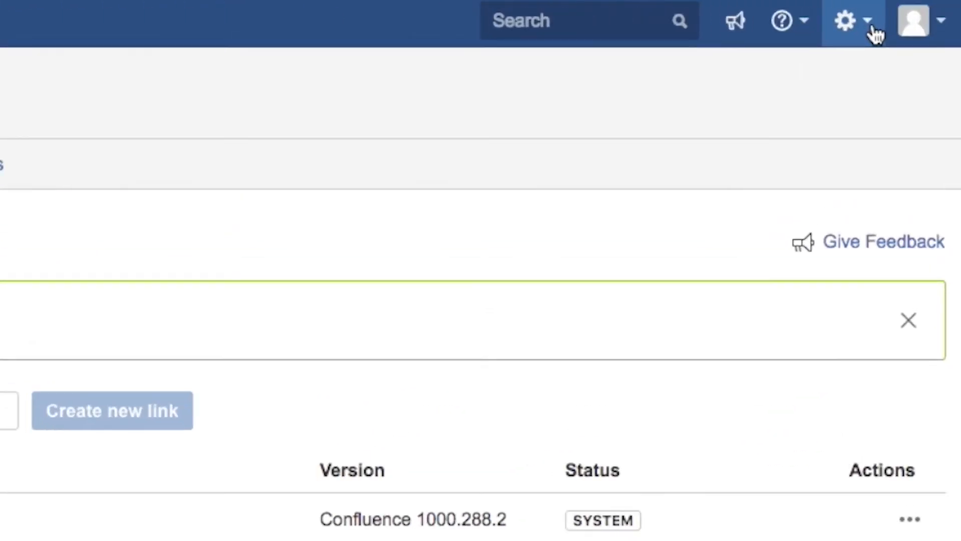
{"action": "mouse_move", "coordinate": [730, 122]}
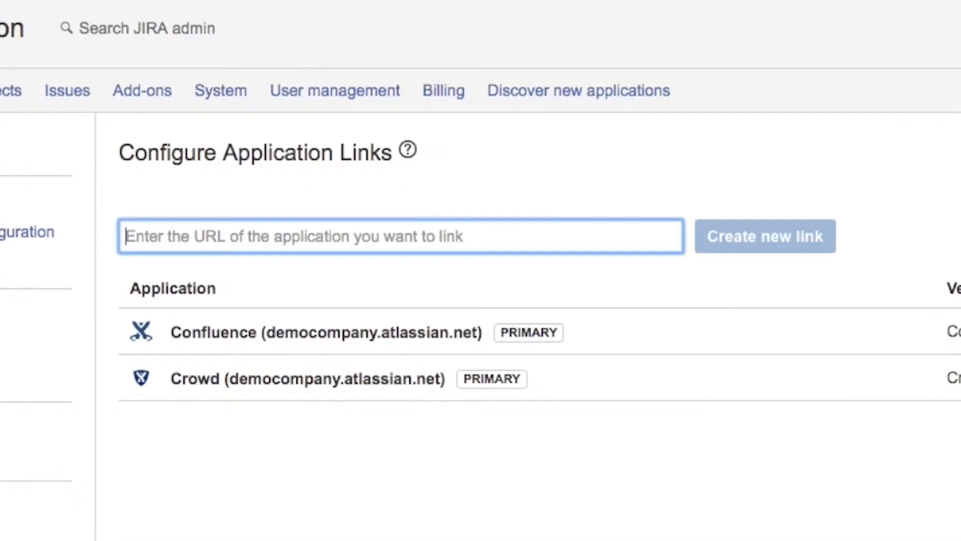
{"action": "left_click", "coordinate": [764, 236]}
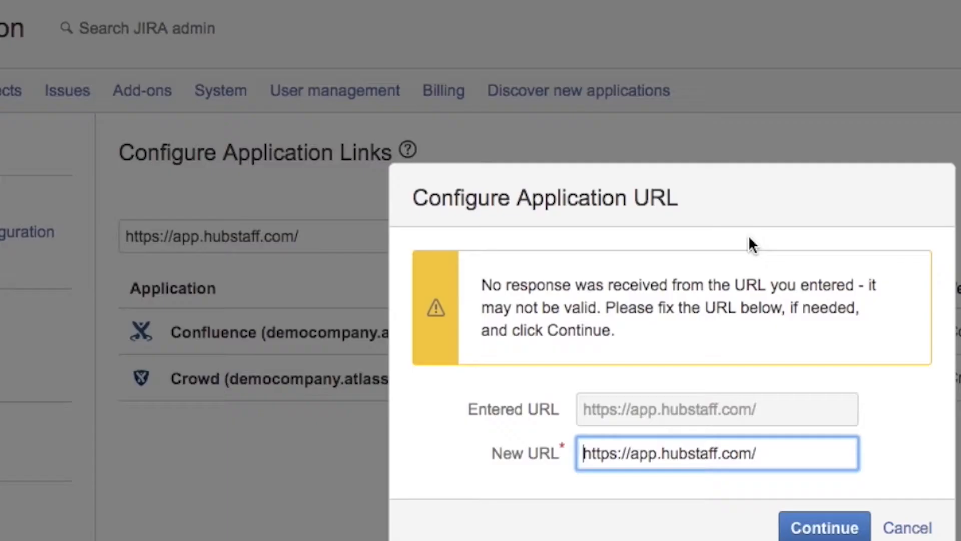
{"action": "left_click", "coordinate": [824, 527]}
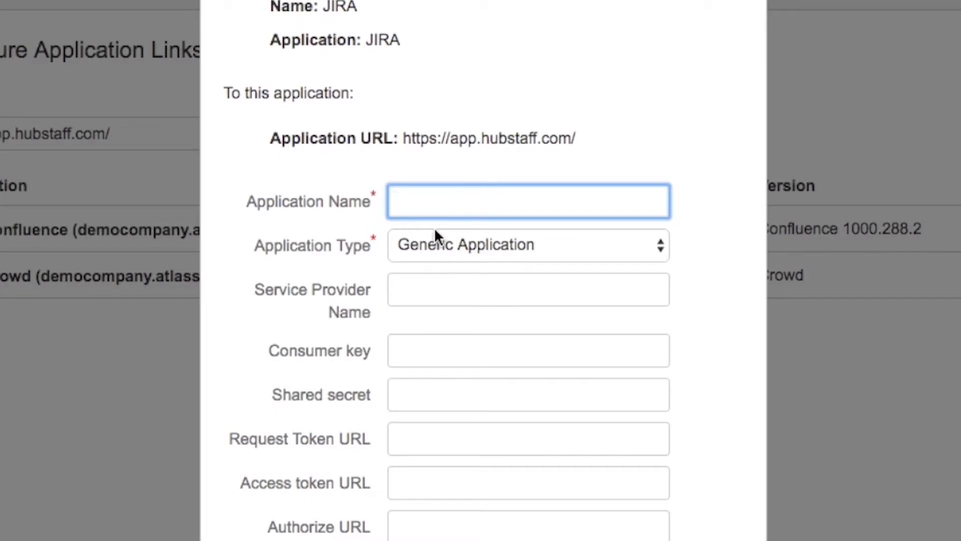
{"action": "type", "text": "Hubstaff"}
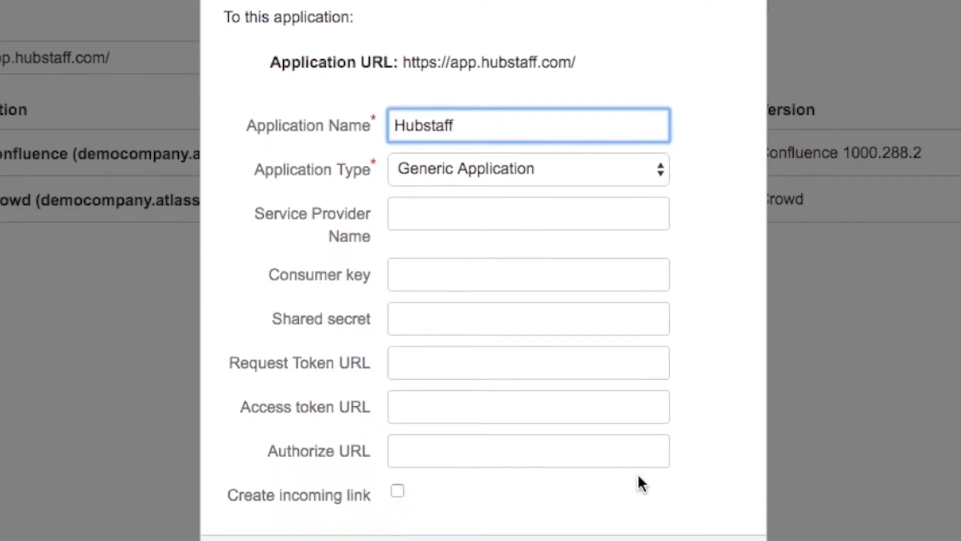
{"action": "left_click", "coordinate": [580, 8]}
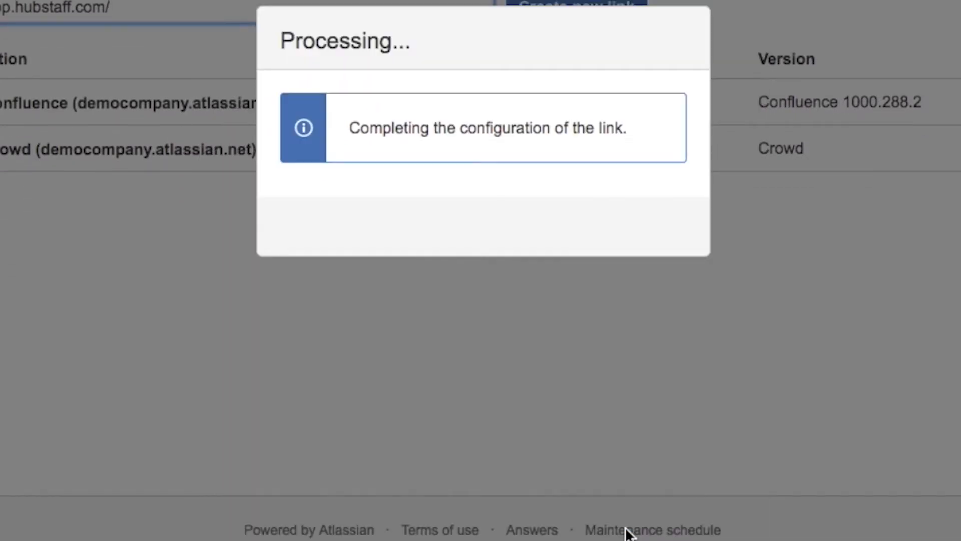
{"action": "mouse_move", "coordinate": [647, 299]}
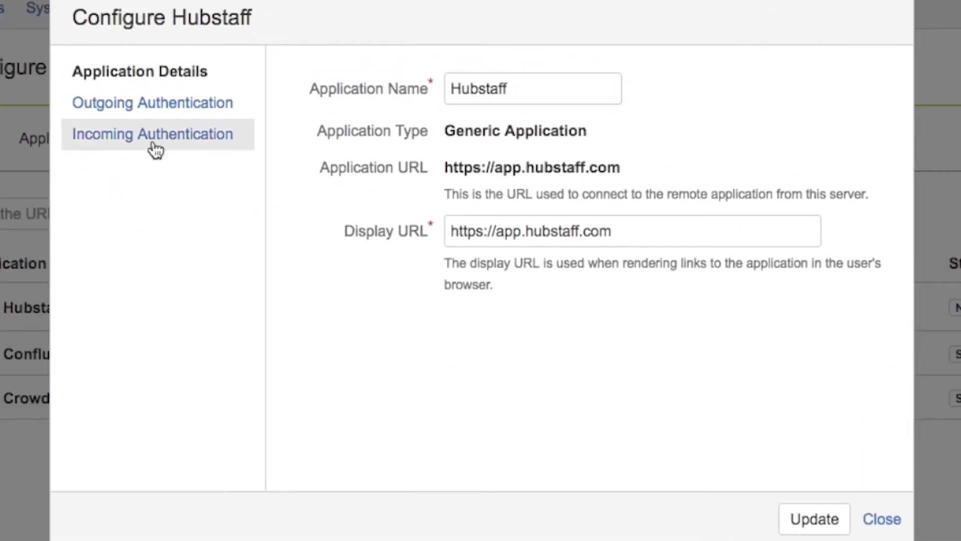
Save incoming authentication with the copied consumer key, consumer name Hubstaff and public key, then close.
{"action": "left_click", "coordinate": [151, 133]}
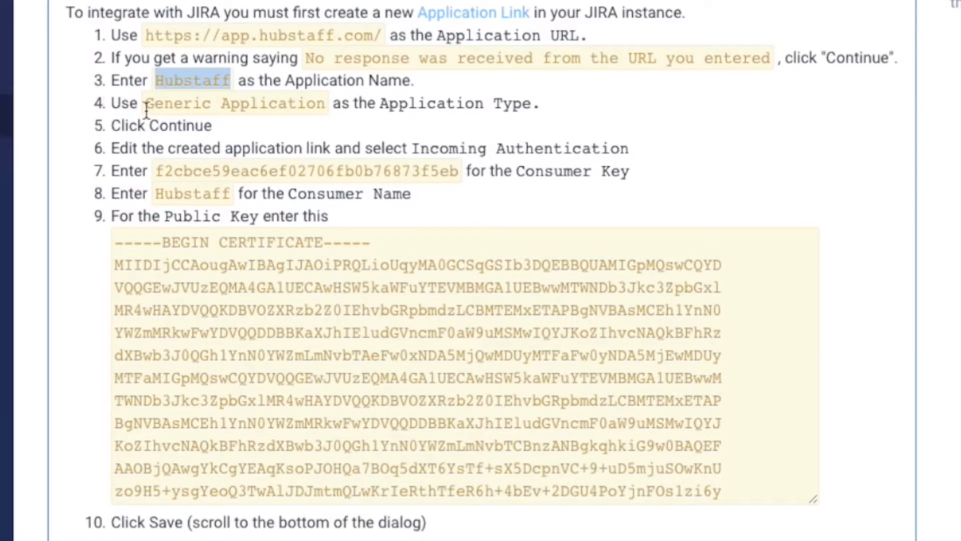
{"action": "mouse_move", "coordinate": [467, 142]}
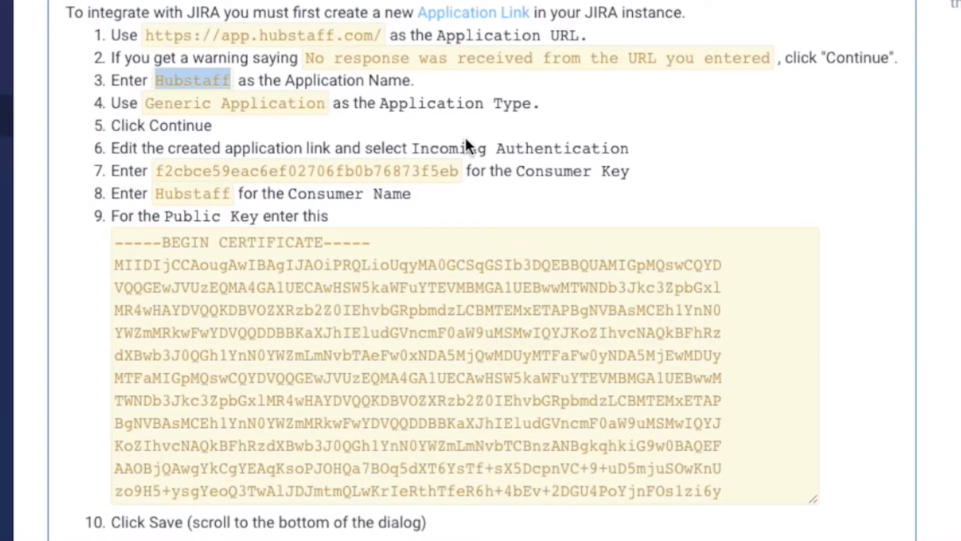
{"action": "double_click", "coordinate": [305, 172]}
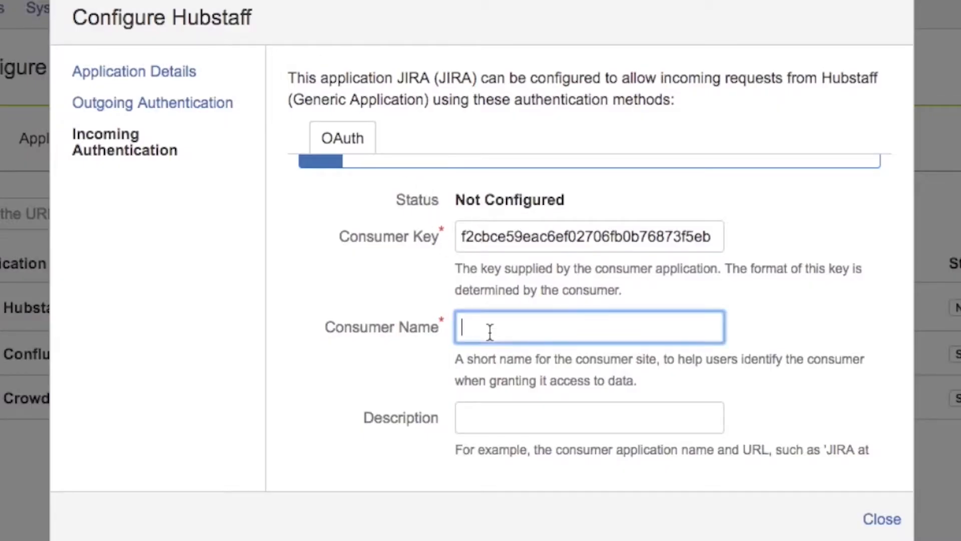
{"action": "type", "text": "Hubstaff"}
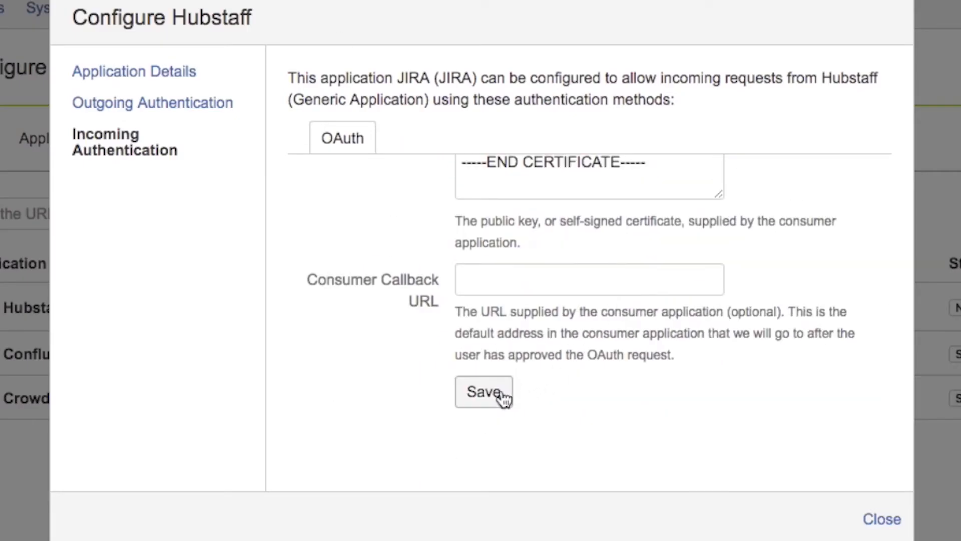
{"action": "left_click", "coordinate": [483, 391]}
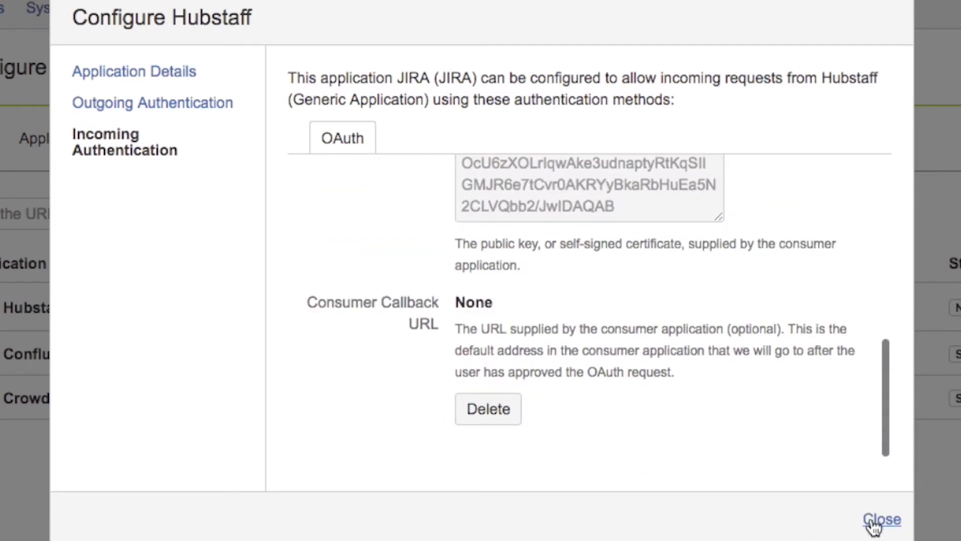
{"action": "left_click", "coordinate": [881, 520]}
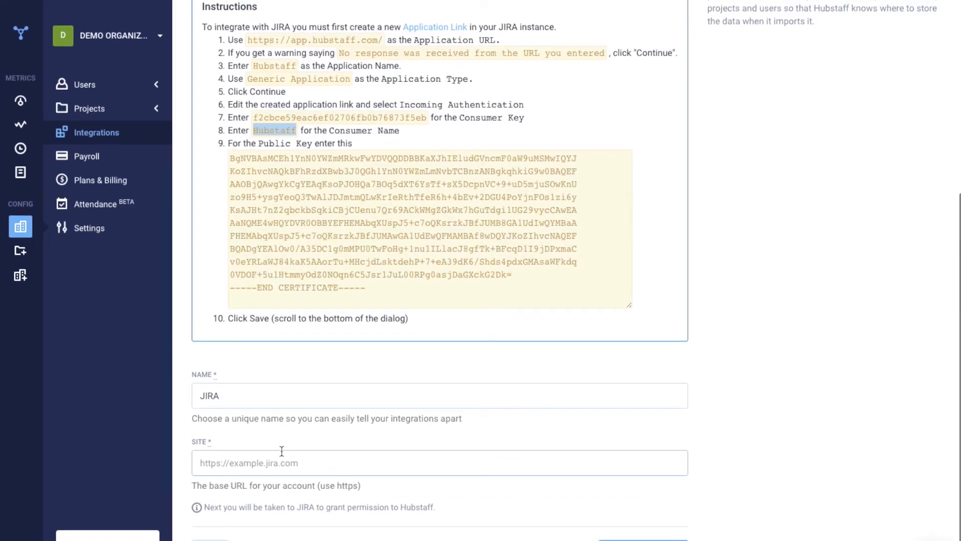
{"action": "type", "text": "https://democompany.atlassian.net/"}
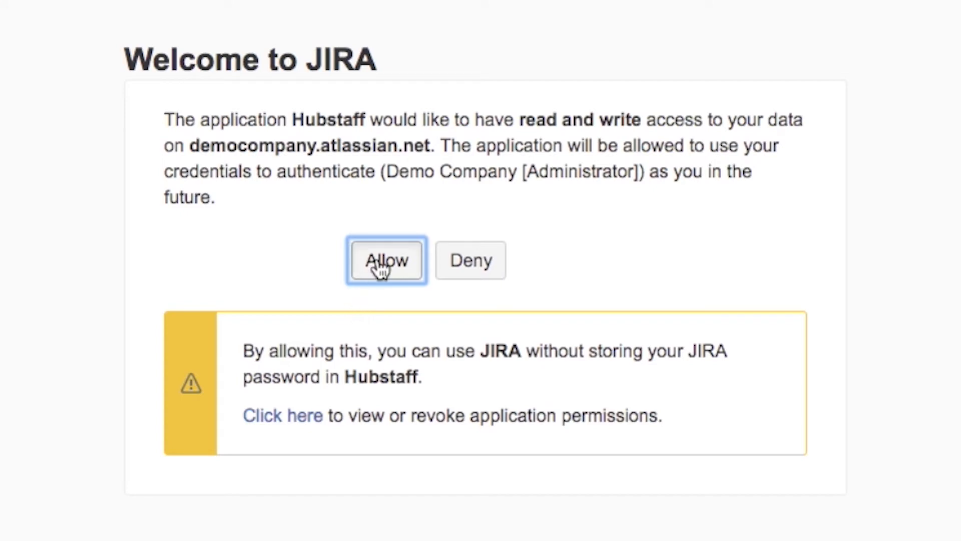
{"action": "left_click", "coordinate": [386, 260]}
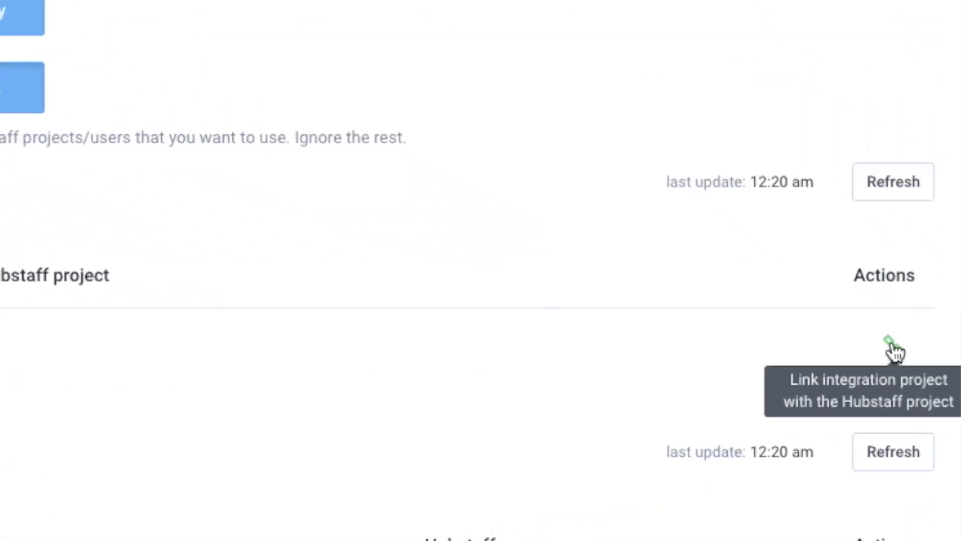
Link the JIRA Demo Project to the Hubstaff Demo Project.
{"action": "left_click", "coordinate": [886, 343]}
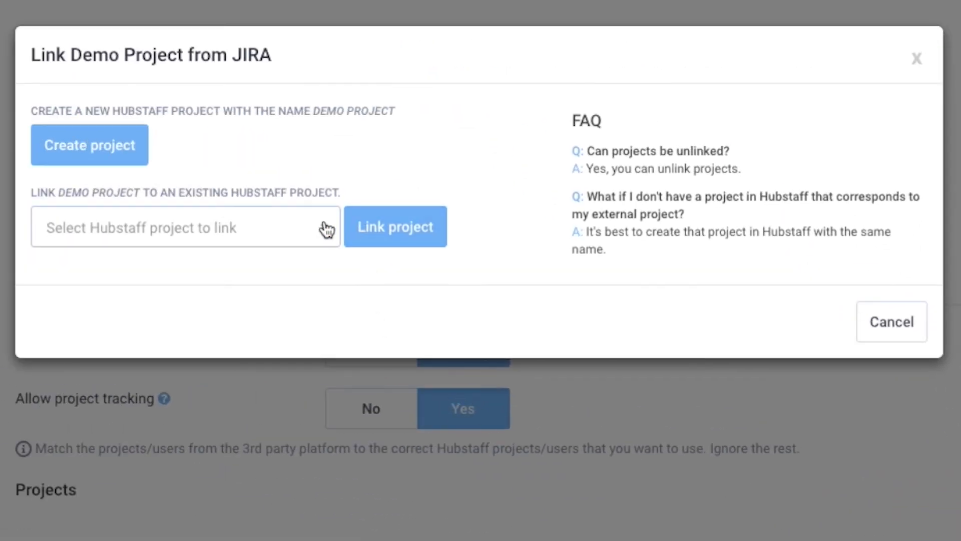
{"action": "left_click", "coordinate": [185, 227]}
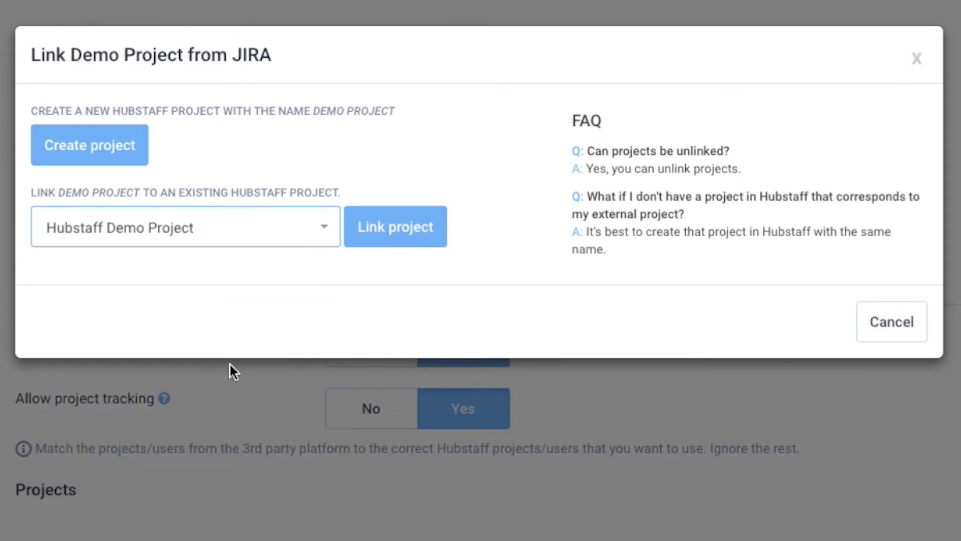
{"action": "left_click", "coordinate": [395, 226]}
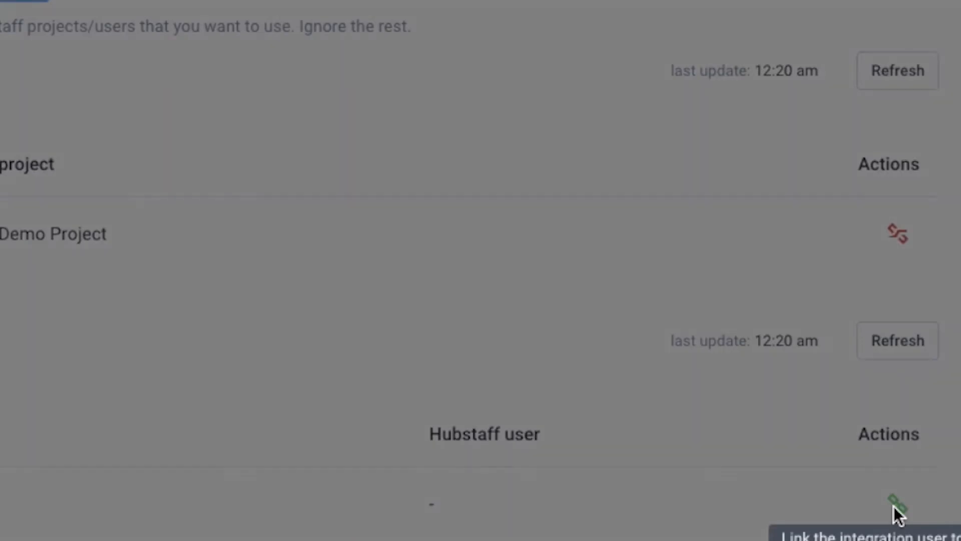
Link the JIRA administrator to the existing Hubstaff user.
{"action": "left_click", "coordinate": [895, 502]}
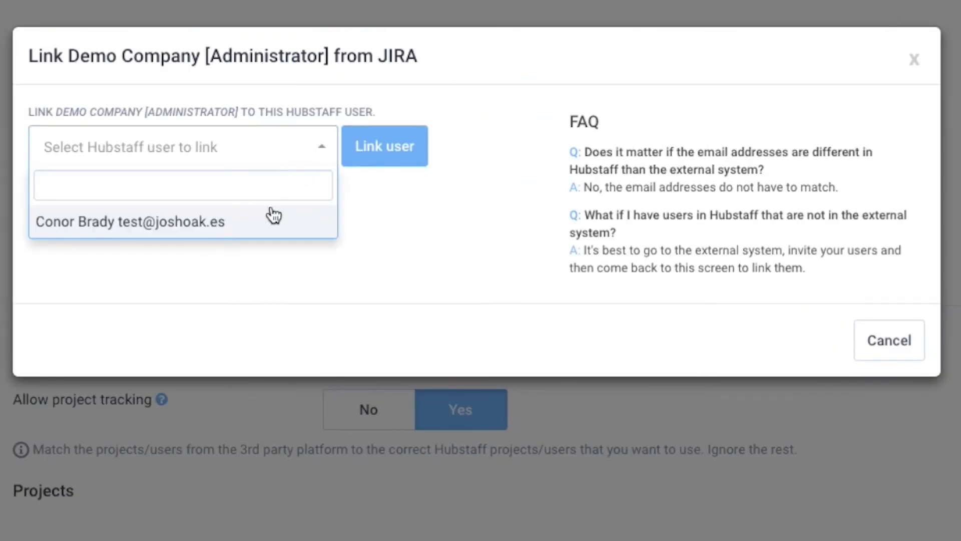
{"action": "left_click", "coordinate": [129, 222]}
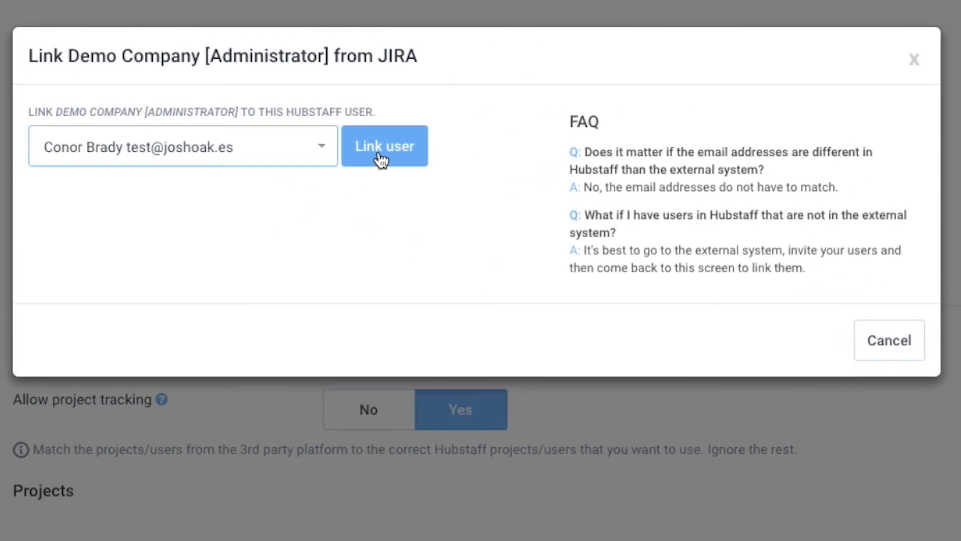
{"action": "left_click", "coordinate": [384, 146]}
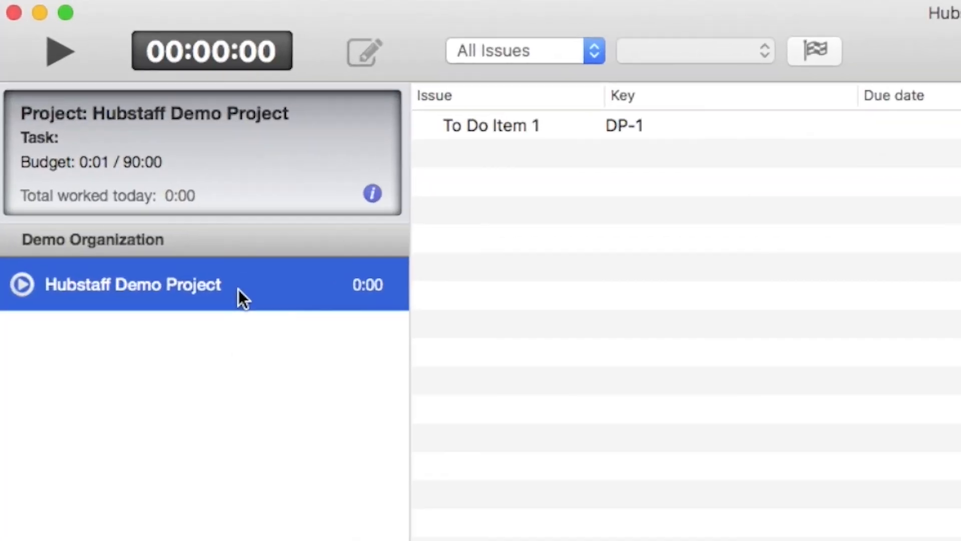
Track a few seconds on To Do Item 1 in Hubstaff Demo Project, then stop the timer.
{"action": "left_click", "coordinate": [490, 125]}
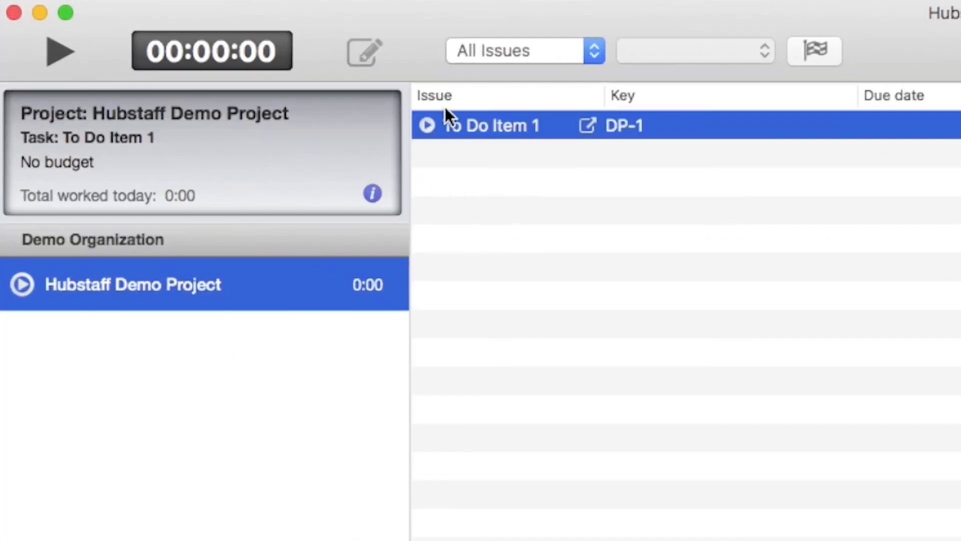
{"action": "left_click", "coordinate": [59, 51]}
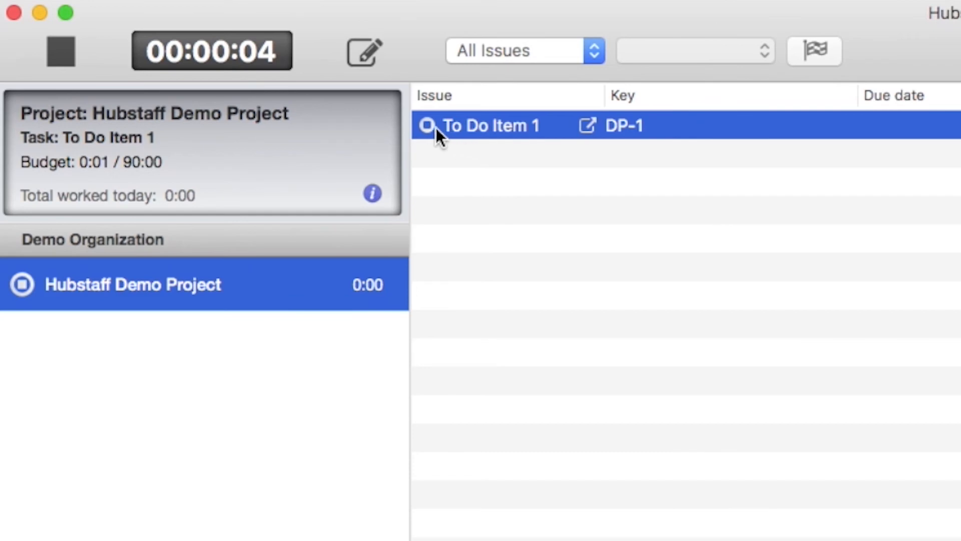
{"action": "left_click", "coordinate": [59, 51]}
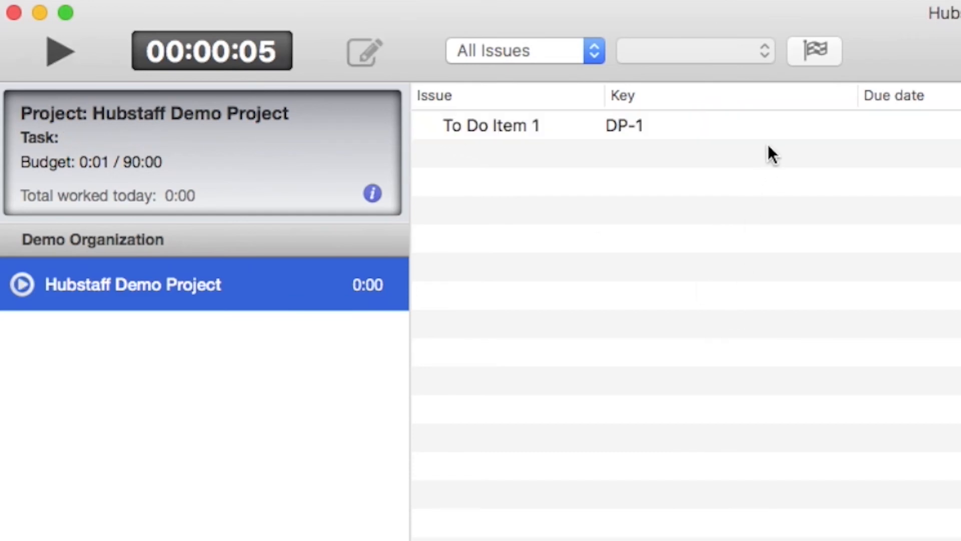
{"action": "left_click", "coordinate": [491, 125]}
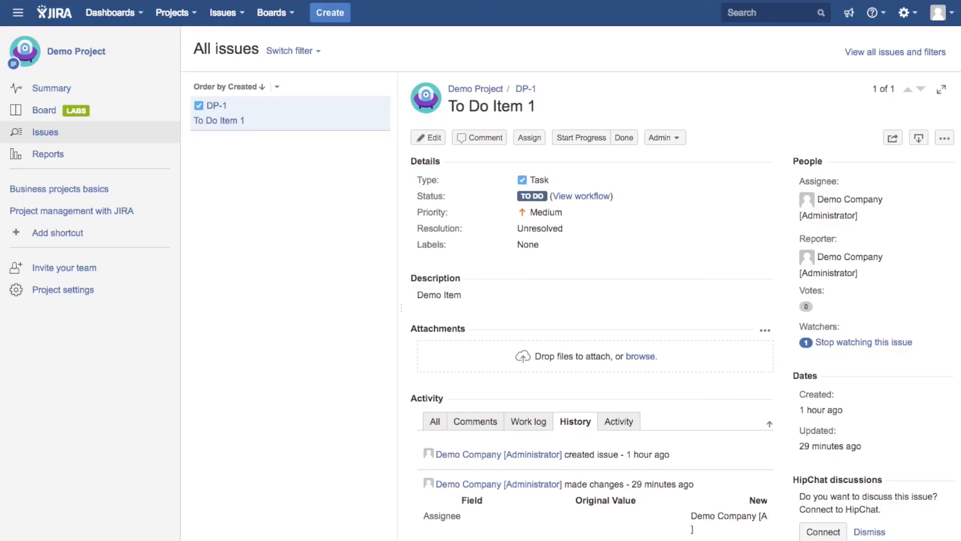
Show issue DP-1's Comments, revealing the Hubstaff work session total of 00:00:05.
{"action": "left_click", "coordinate": [580, 137]}
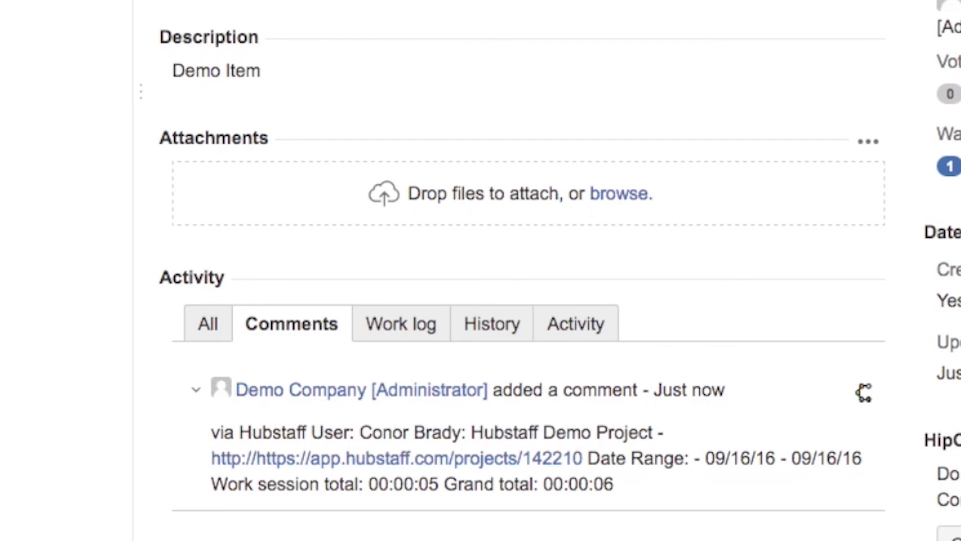
{"action": "mouse_move", "coordinate": [58, 279]}
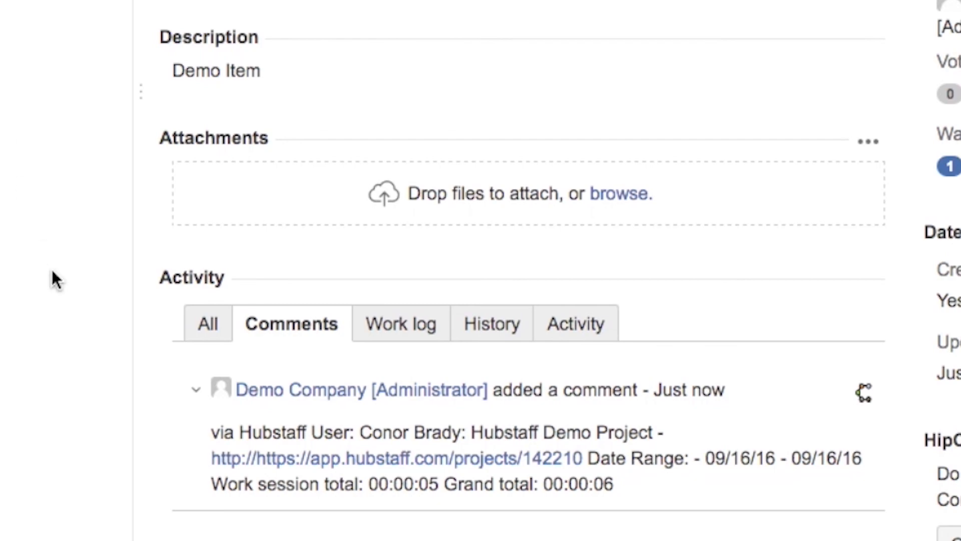